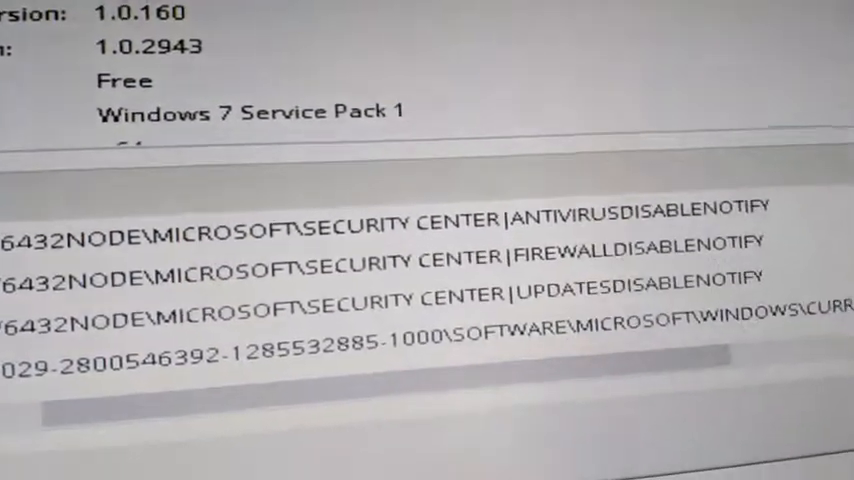
Scroll through the Malwarebytes log of flagged Policies\System registry entries.
scroll(down, 3)
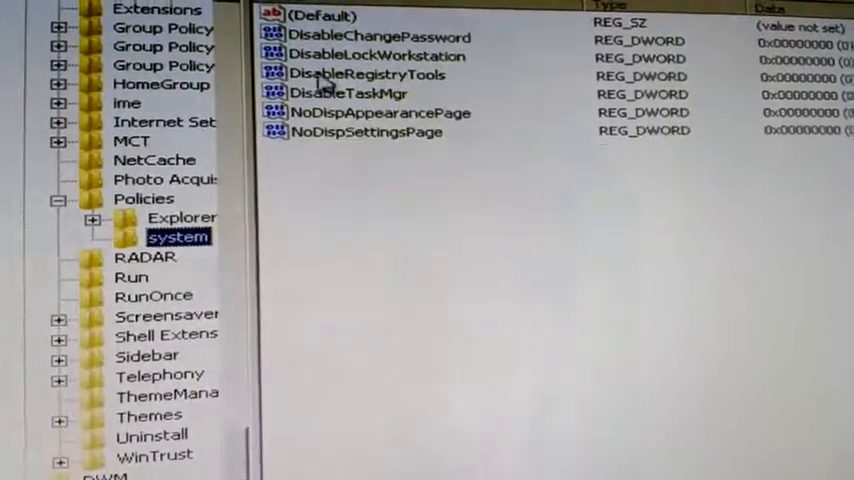
double_click(352, 93)
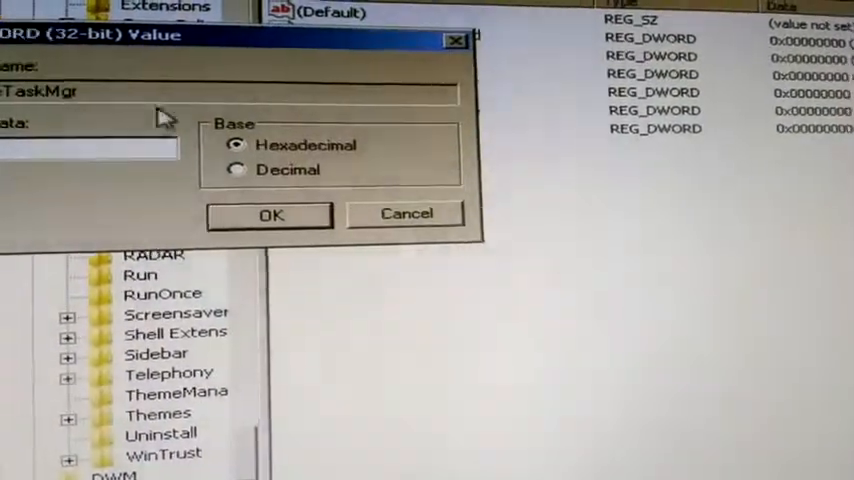
click(271, 215)
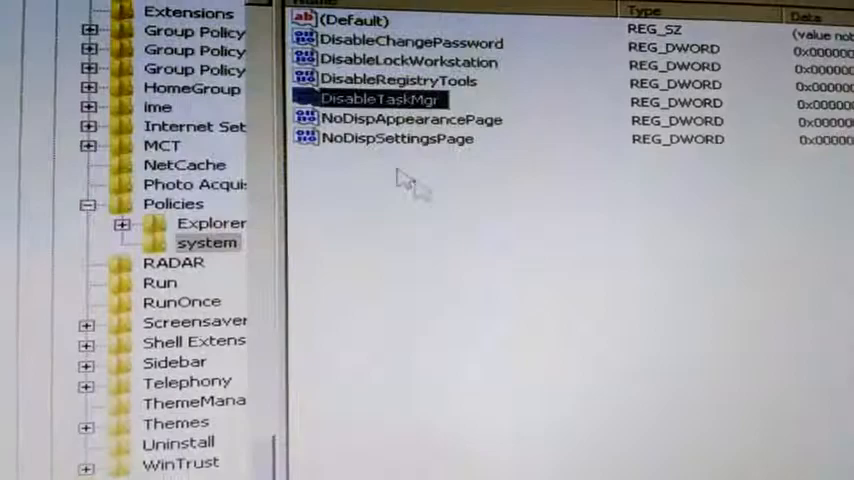
right_click(383, 99)
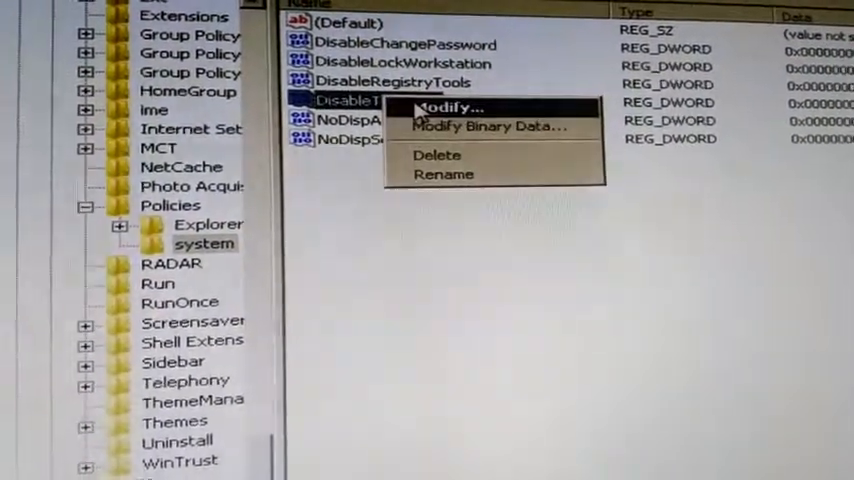
click(443, 107)
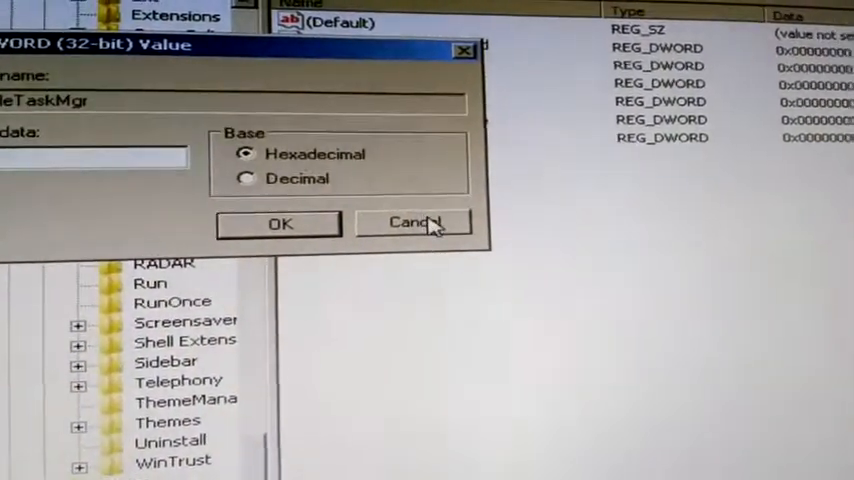
click(408, 222)
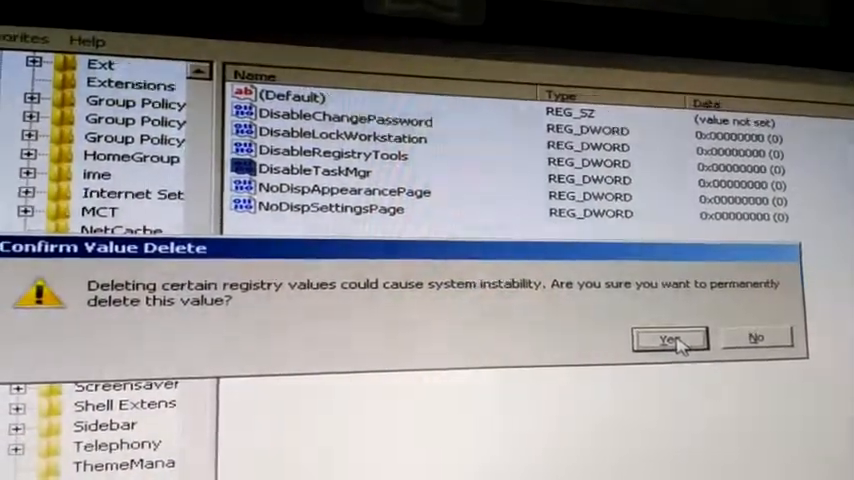
Delete DisableTaskMgr and DisableRegistryTools from Policies\System, confirming each deletion.
click(669, 338)
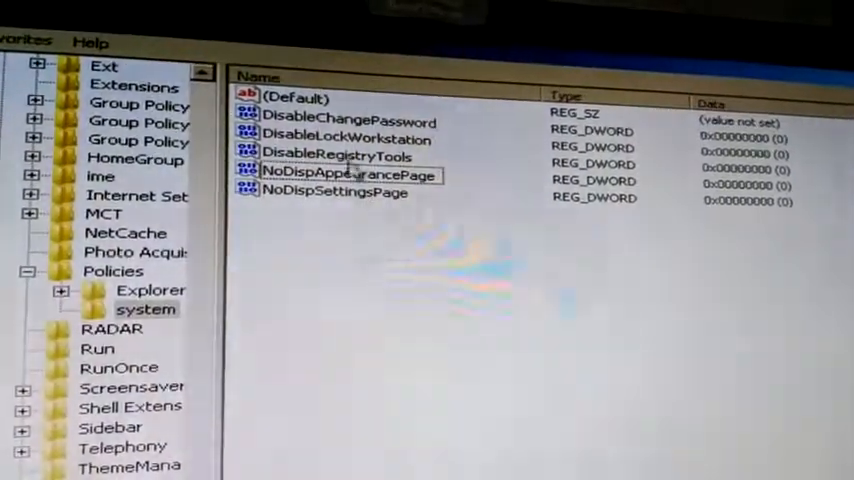
click(334, 159)
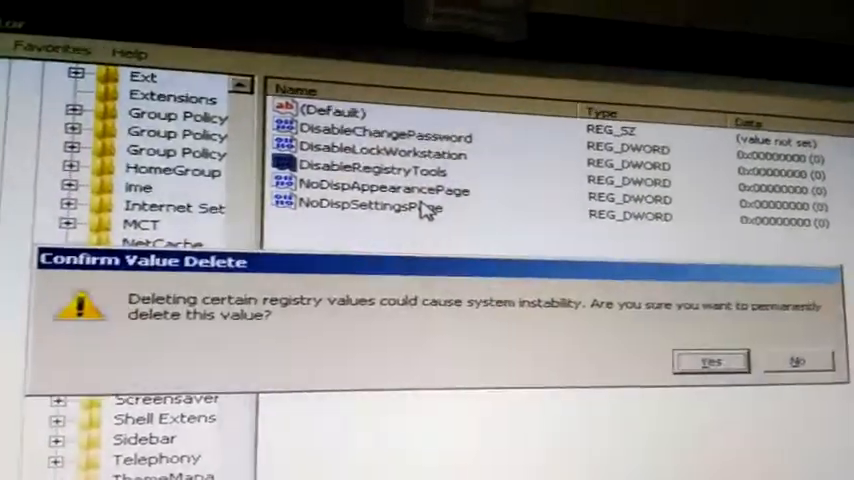
click(711, 361)
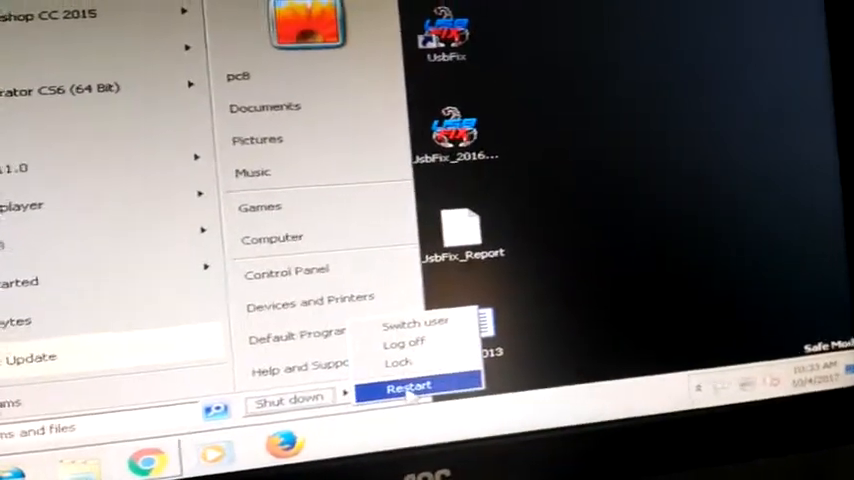
Choose Restart from the Shut down options in the Start menu.
click(408, 386)
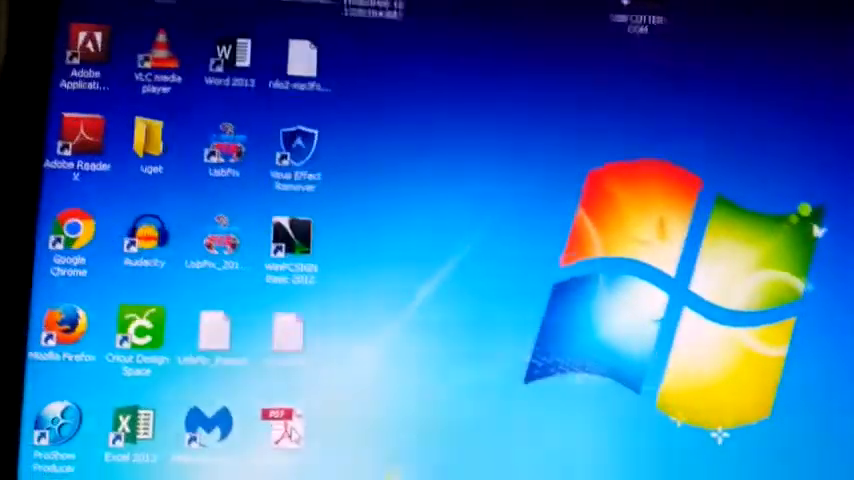
key(Ctrl+Alt+Delete)
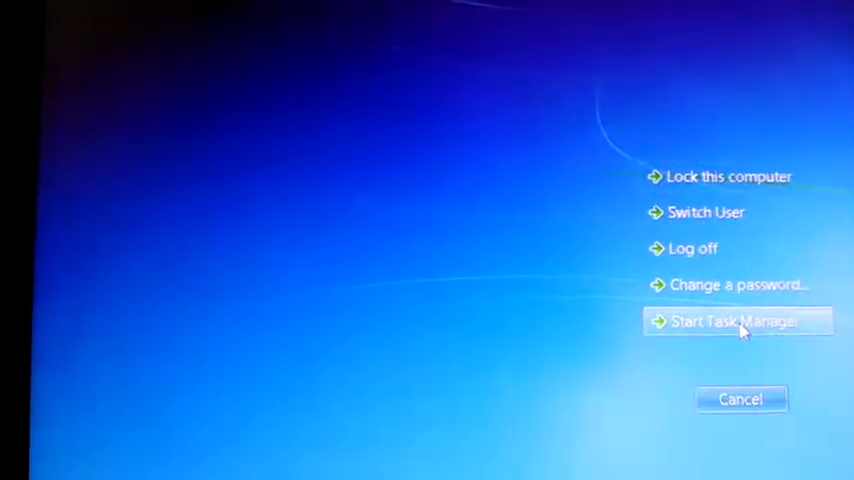
click(738, 321)
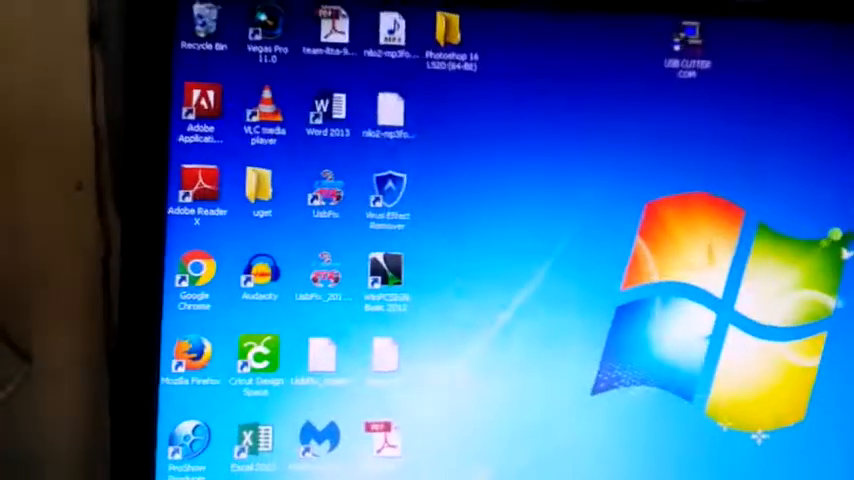
key(Ctrl+Alt+Delete)
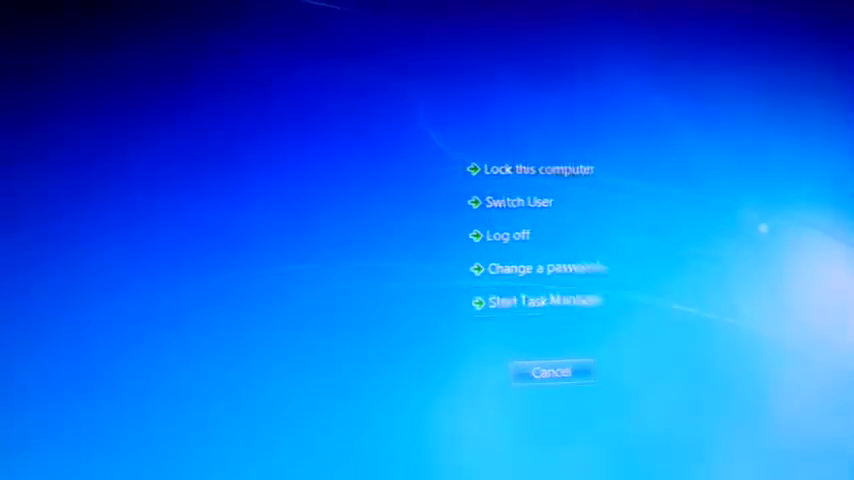
click(550, 372)
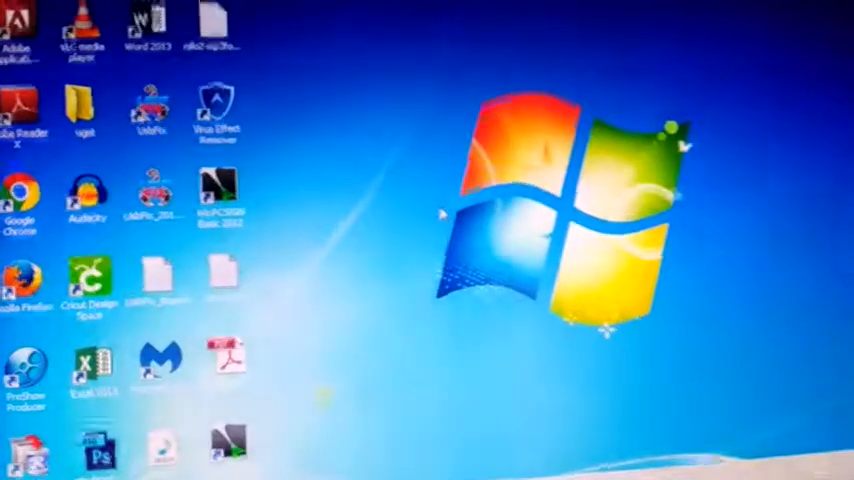